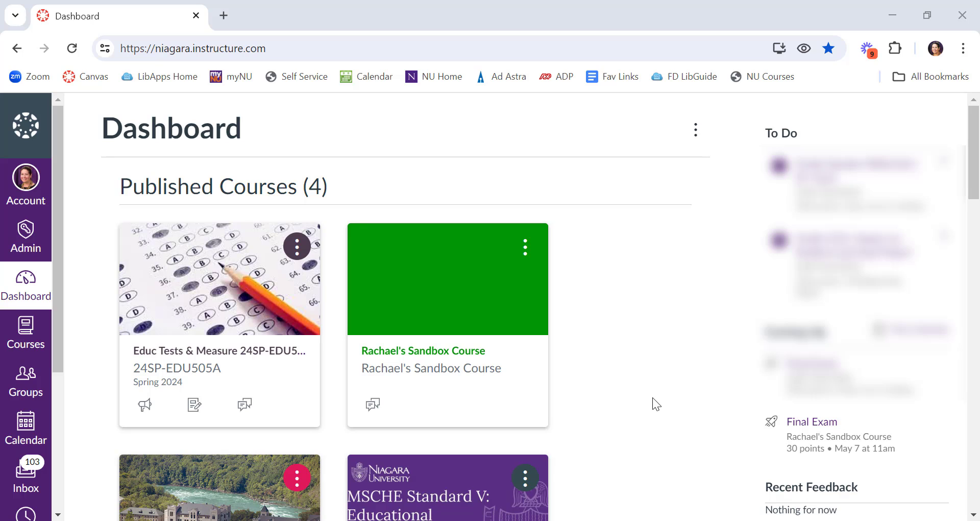
mouse_move(227, 339)
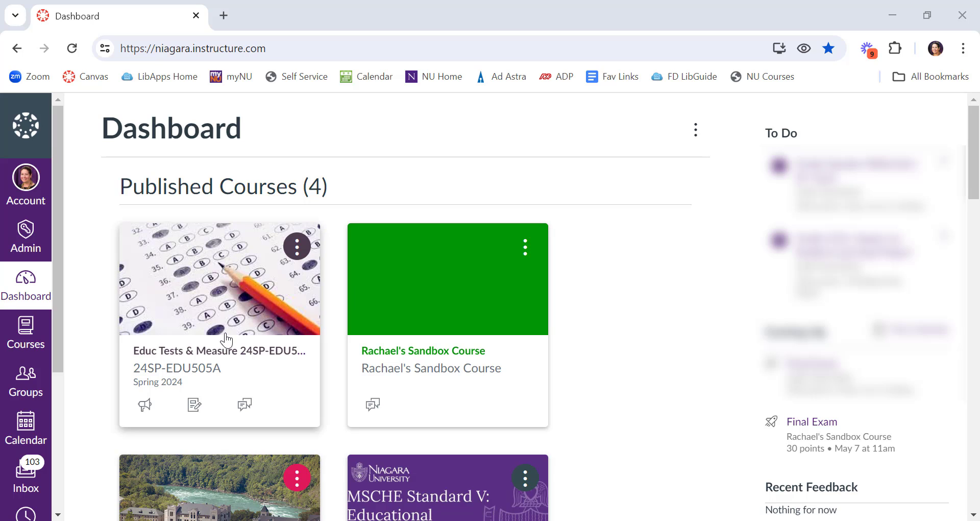
Step: Open the Educ Tests & Measure 24SP-EDU505A course card from the Dashboard
click(218, 350)
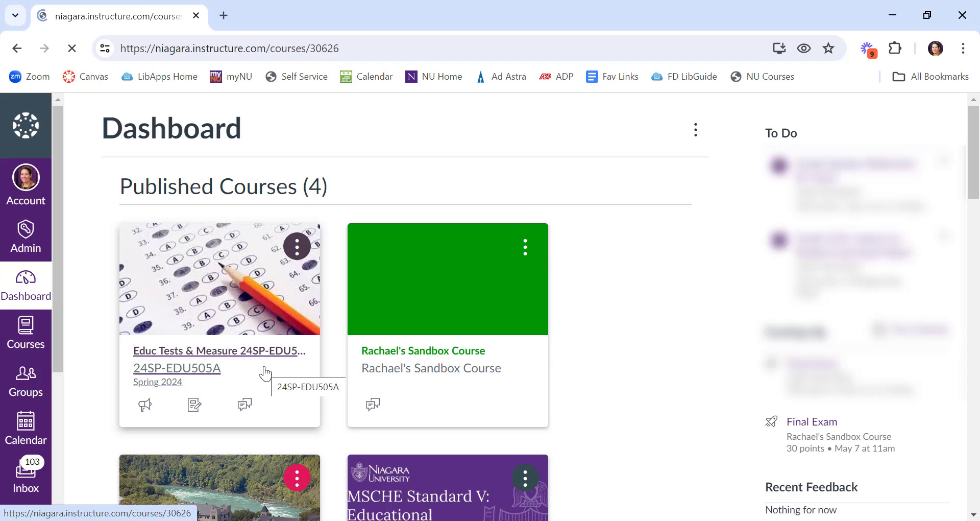
click(219, 350)
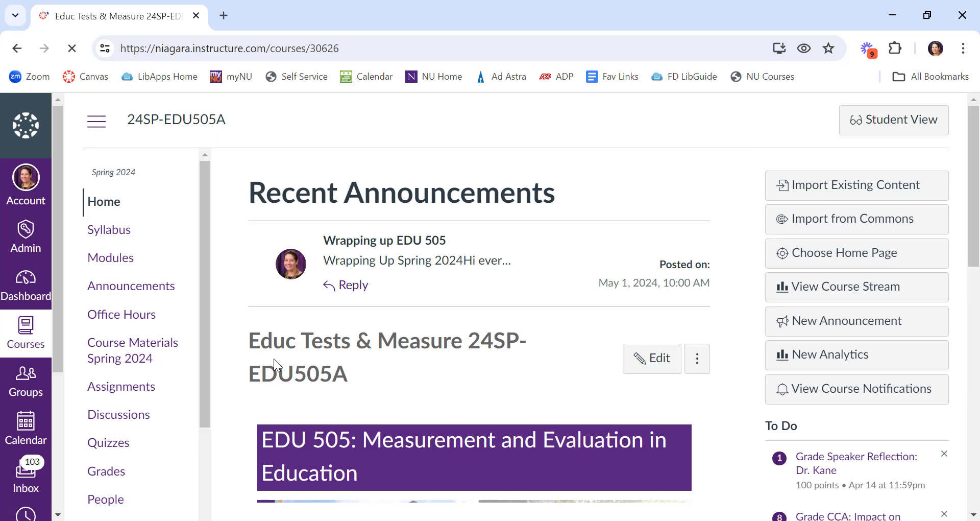
Step: Go to Export Course Content from the 24SP-EDU505A settings sidebar
scroll(down, 3)
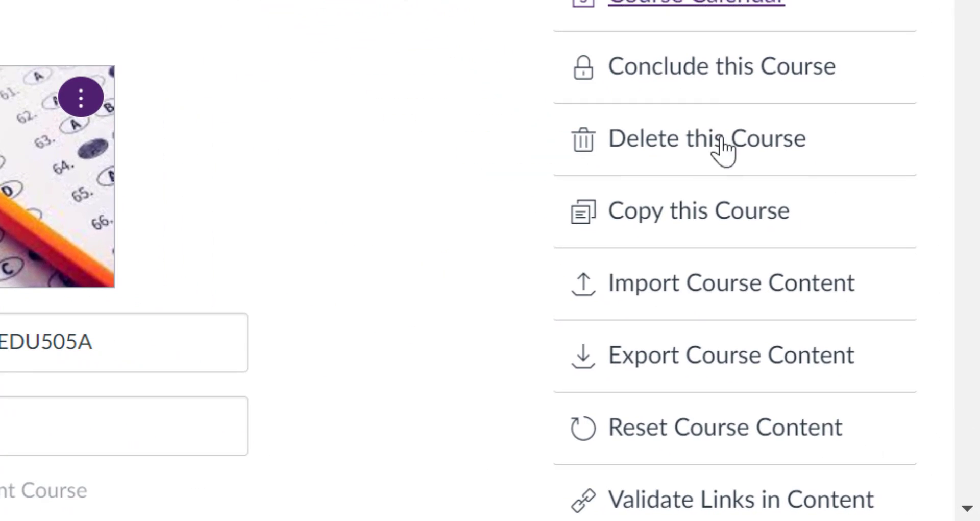
mouse_move(731, 354)
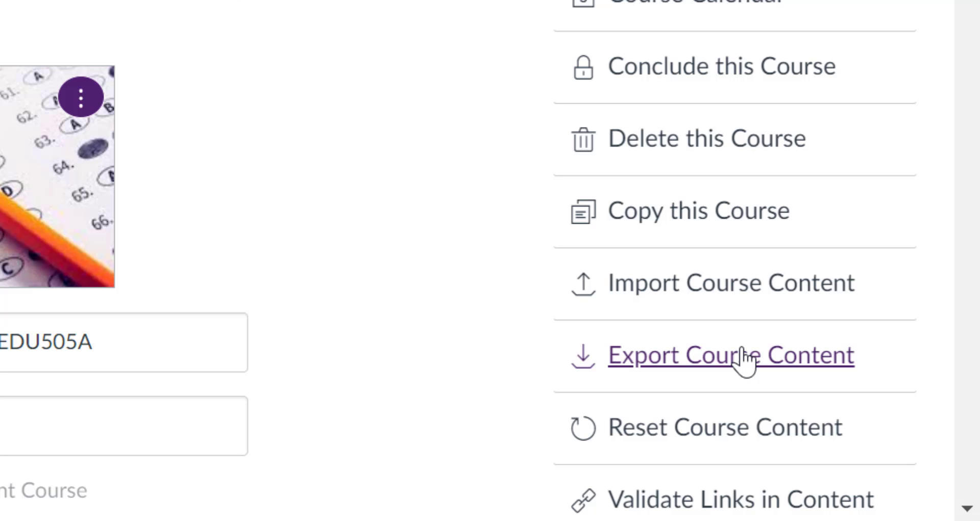
click(732, 355)
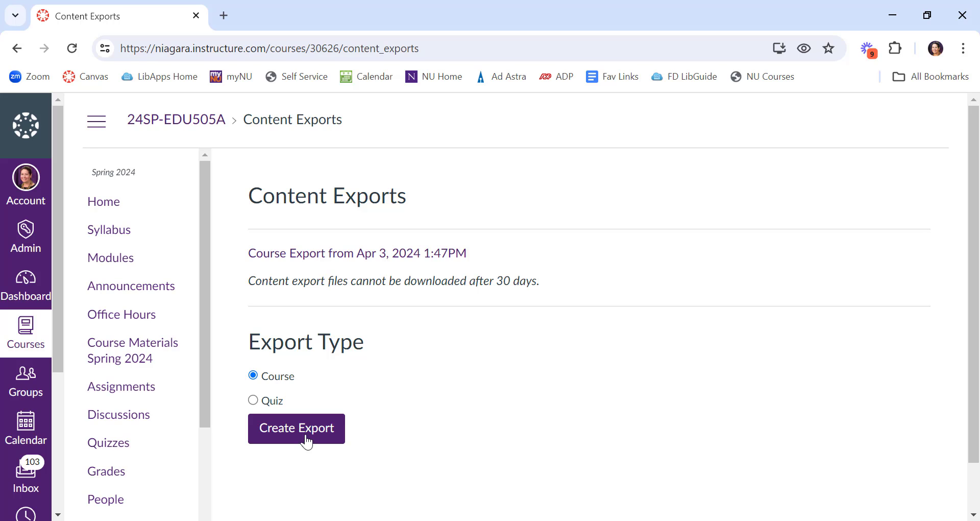
Step: Create a full Course export and let it finish
click(296, 428)
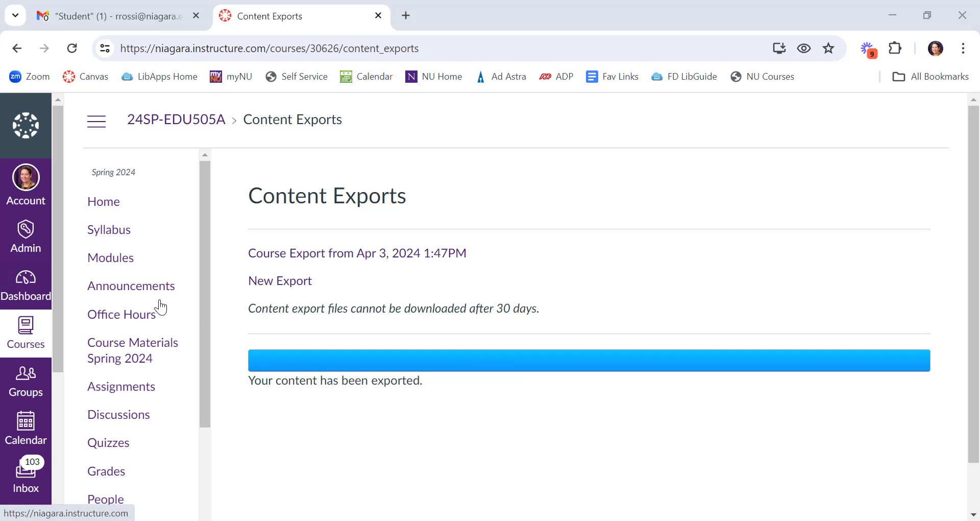
mouse_move(279, 280)
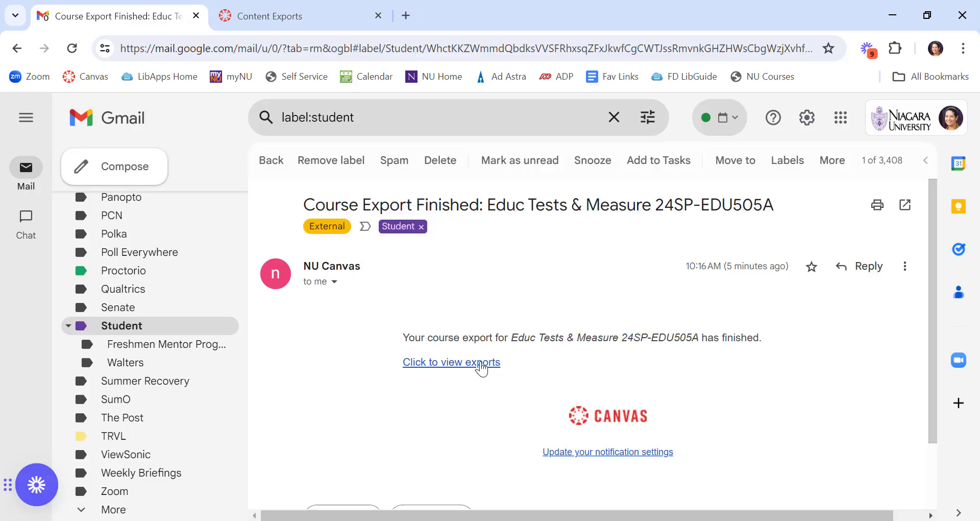
Step: Follow 'Click to view exports' in the Course Export Finished email
click(451, 362)
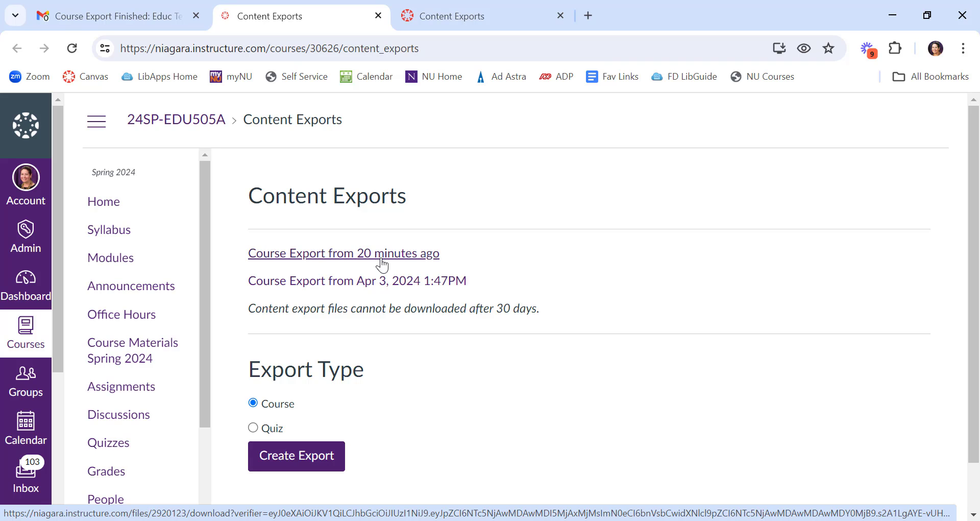
Step: Save the newest course export to Downloads as an IMSCC file, then return to courses
click(343, 253)
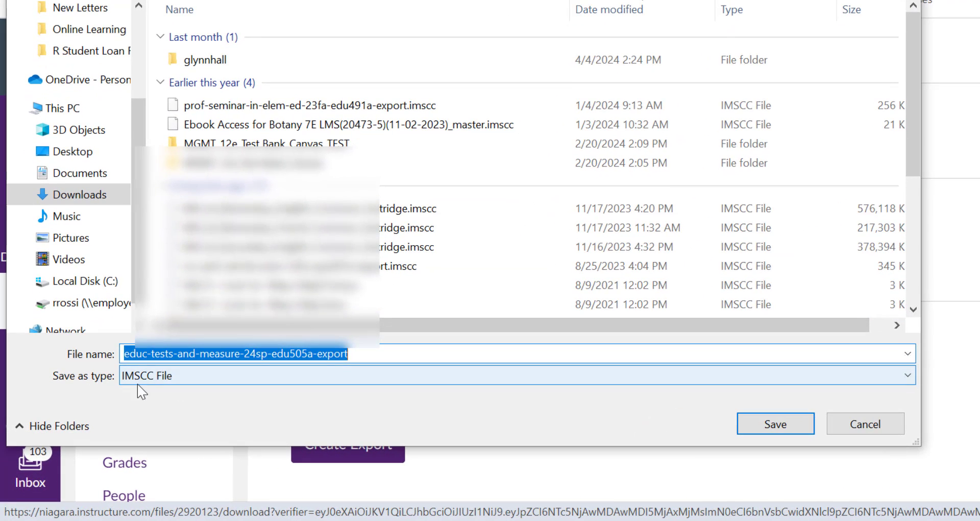
mouse_move(157, 392)
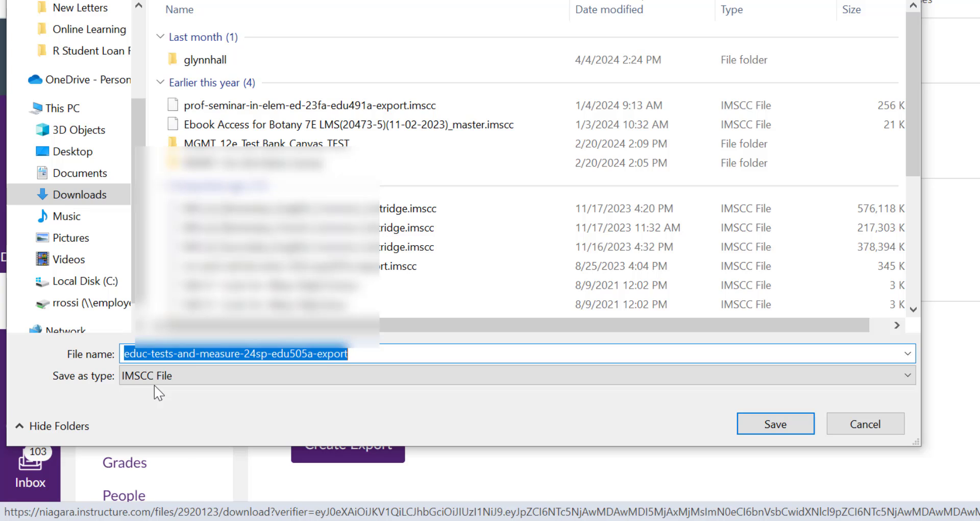
mouse_move(313, 386)
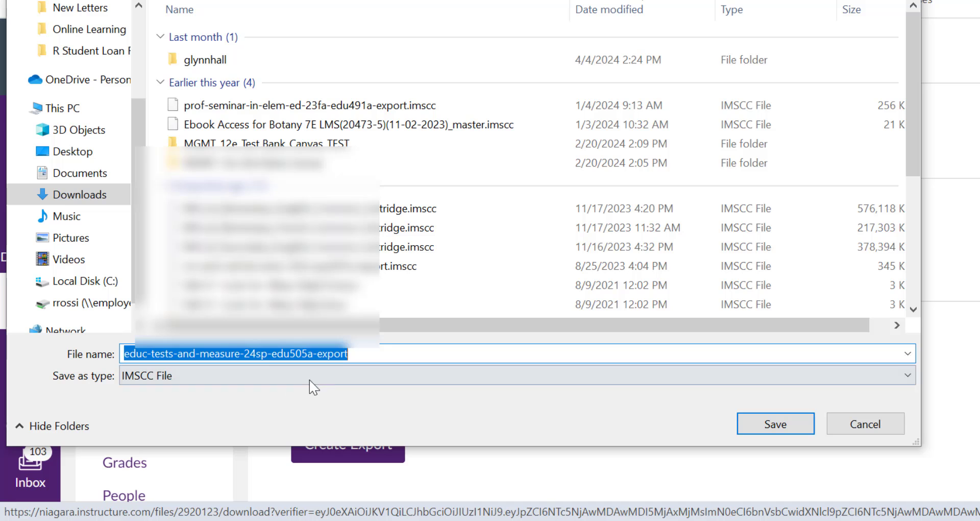
click(775, 423)
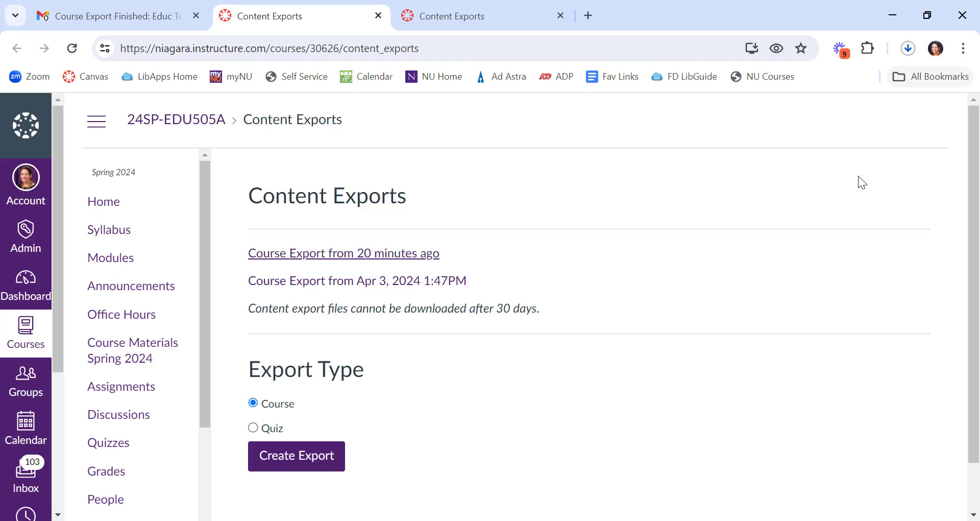
click(907, 48)
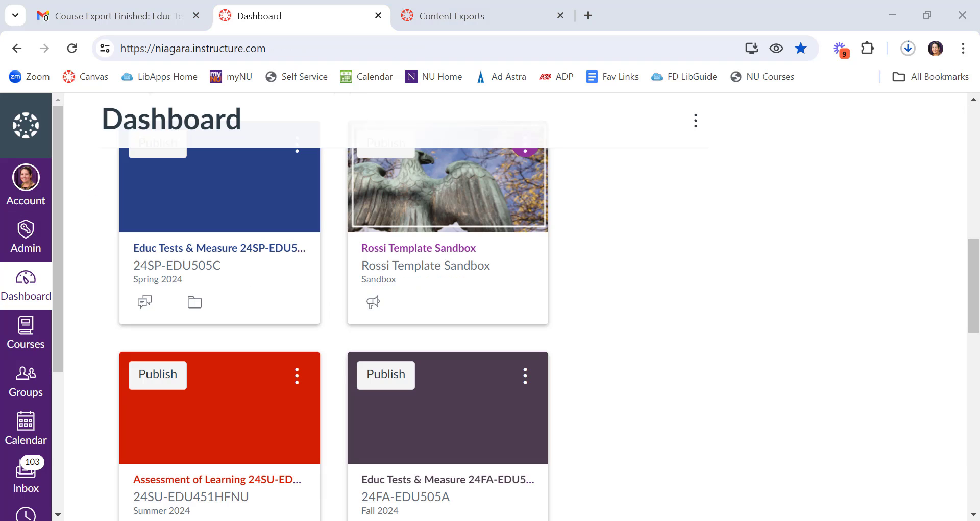
mouse_move(44, 290)
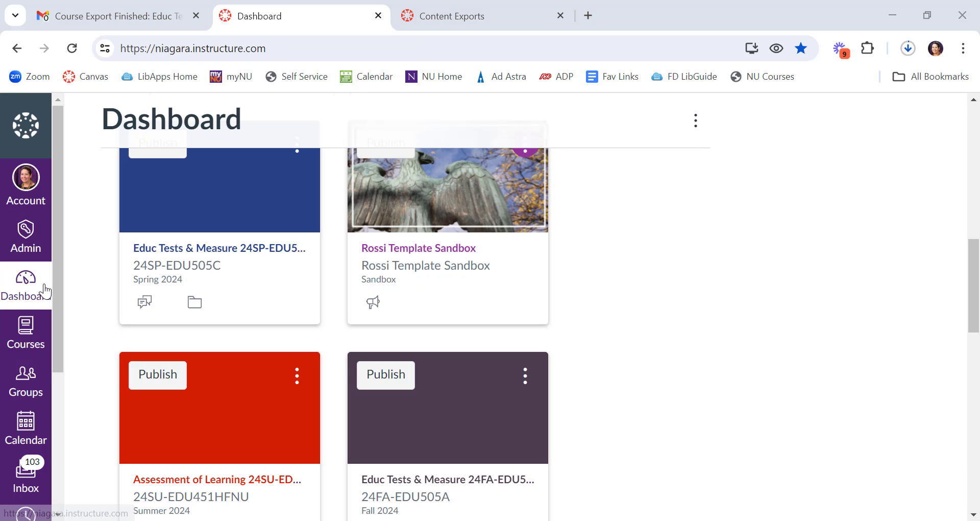
mouse_move(219, 248)
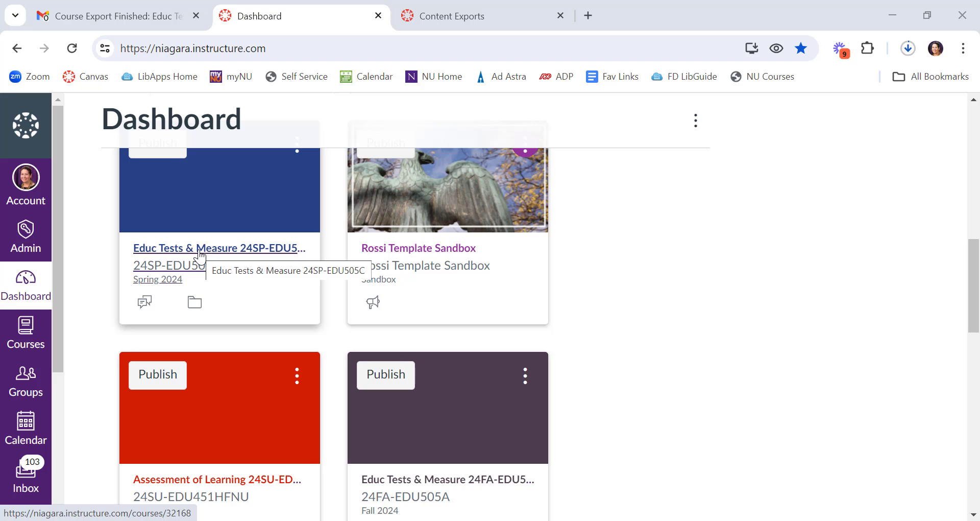
Step: Open the unpublished Educ Tests & Measure 24SP-EDU505C course
click(219, 248)
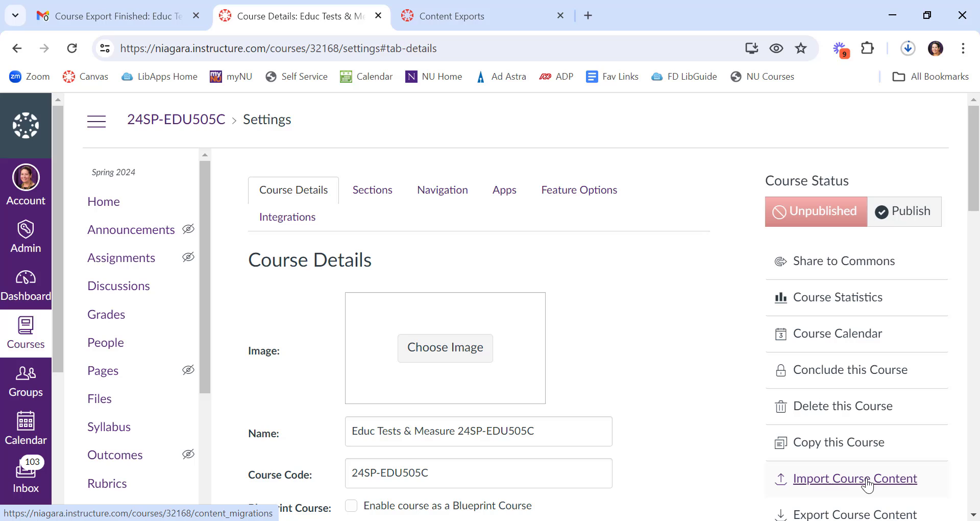
Step: Start a course import with Canvas Course Export Package as the content type
click(854, 478)
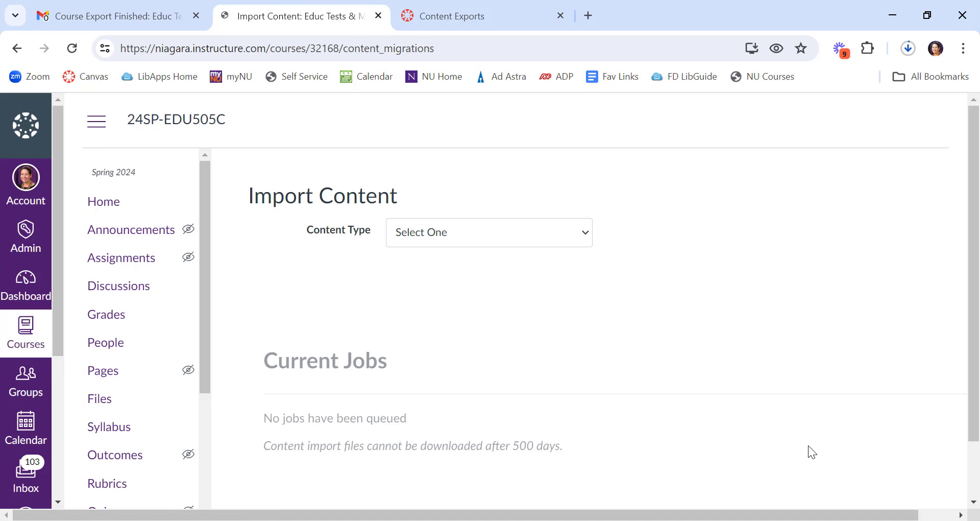
click(487, 232)
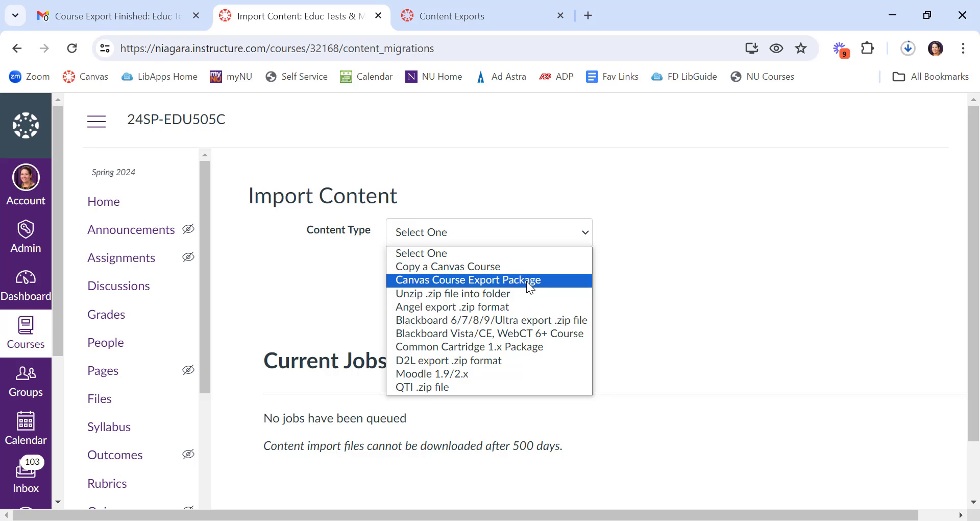
click(466, 279)
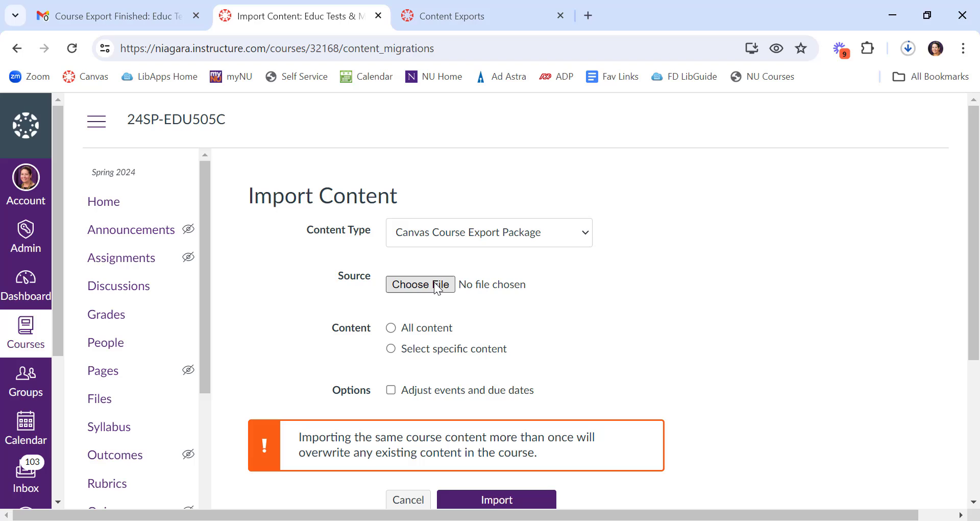
Step: Attach prof-seminar-in-elem-ed-23fa-edu491a-export.imscc from Downloads as the import file
click(420, 285)
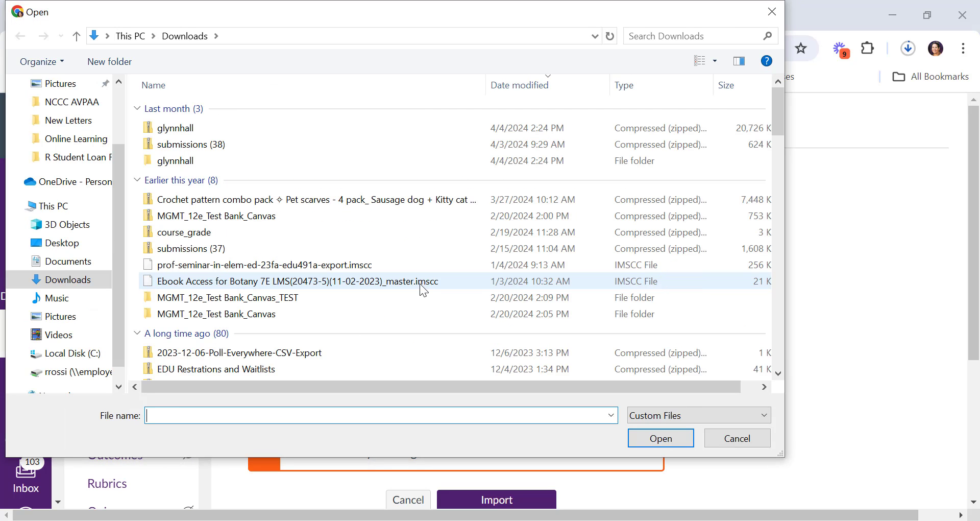
click(263, 265)
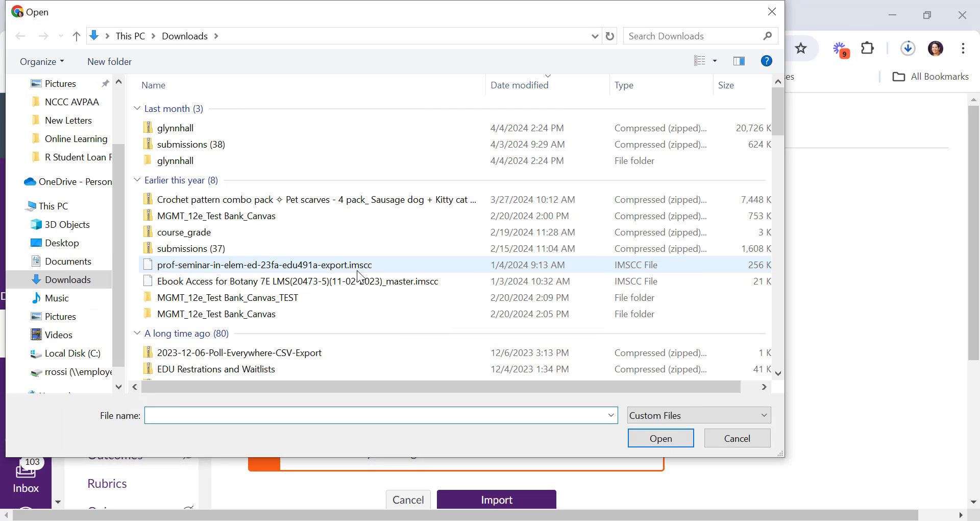
click(294, 281)
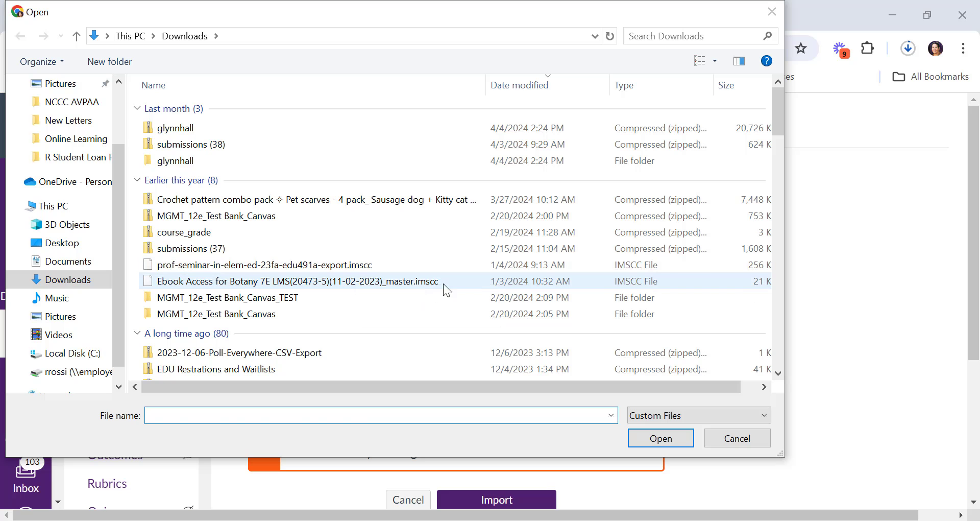
click(263, 265)
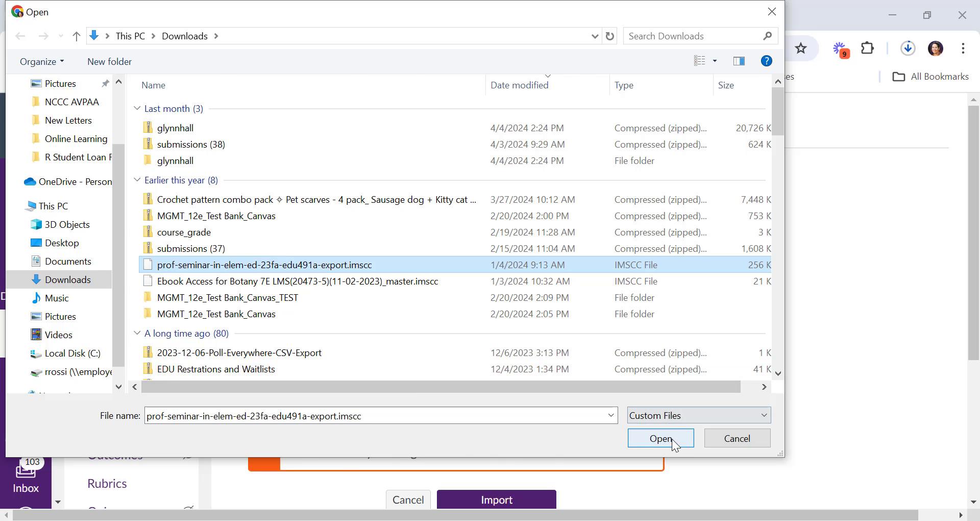
click(660, 437)
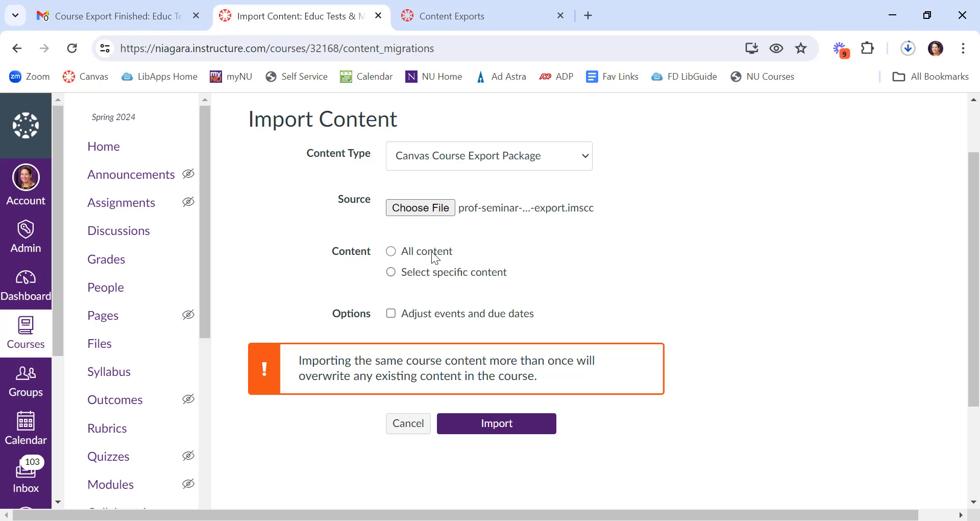
Step: Choose All content and adjust events and due dates by removing dates
click(390, 250)
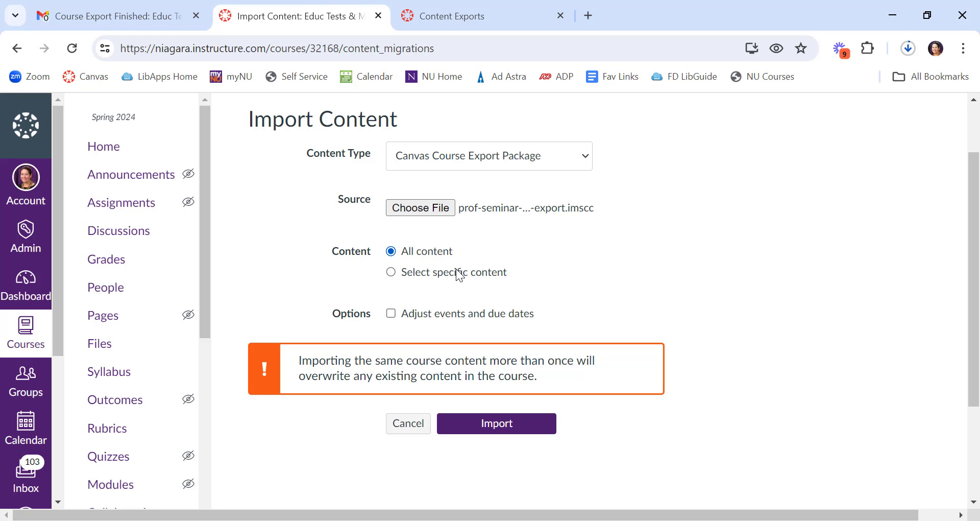
click(390, 312)
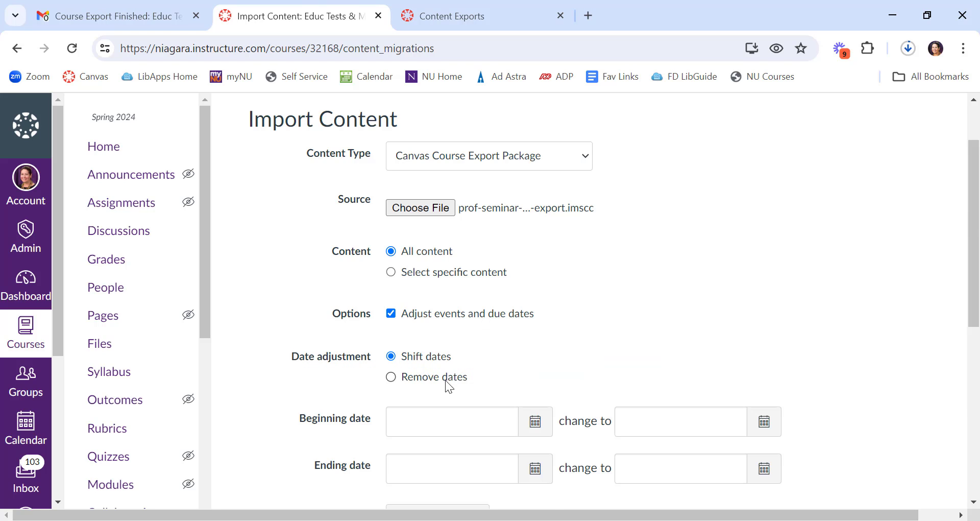
click(390, 376)
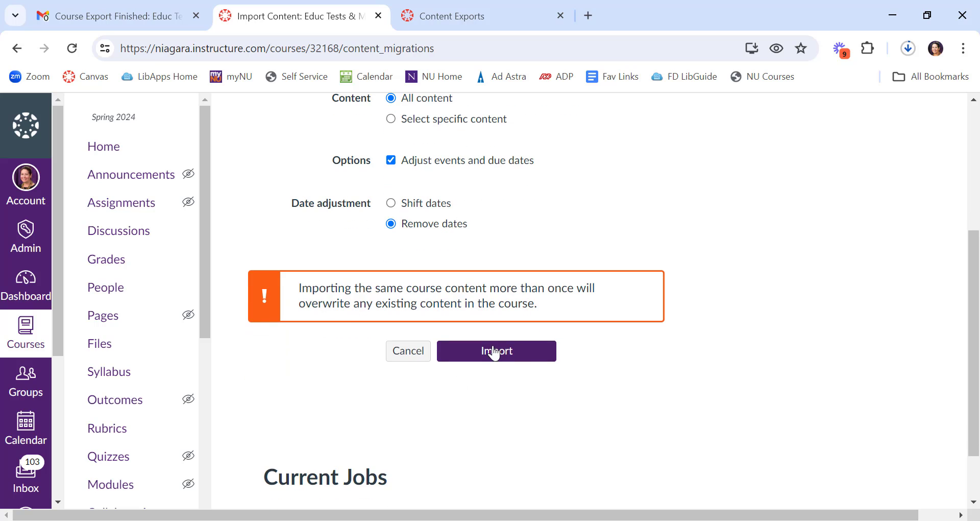